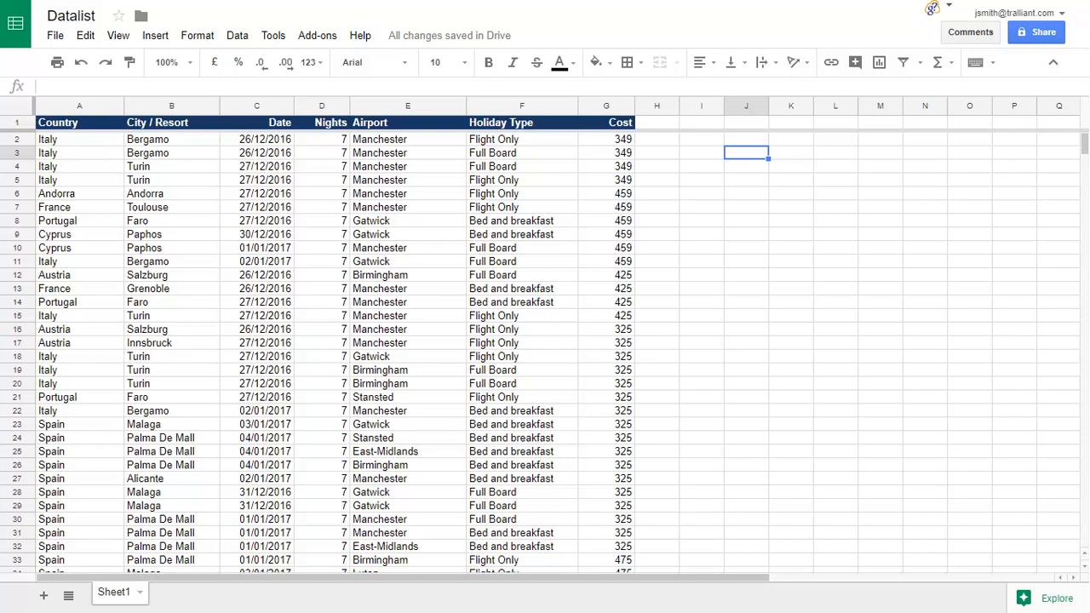
Enter =SUMIF(a2:a,"Italy",g2:g) in J3, returning 5358 as Italy's total cost.
{"action": "type", "text": "=sum"}
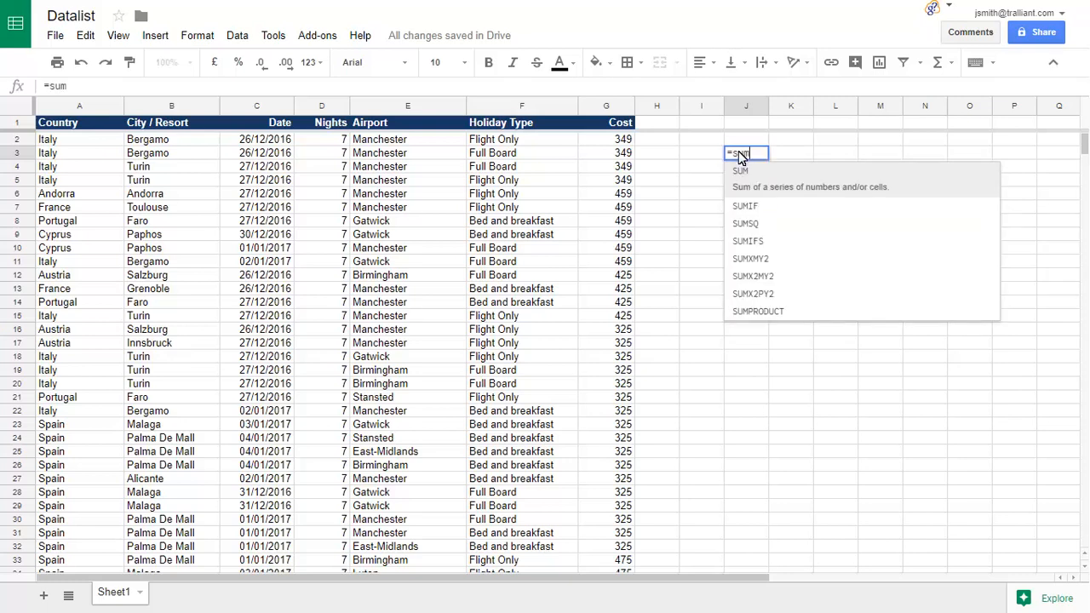
{"action": "mouse_move", "coordinate": [752, 212]}
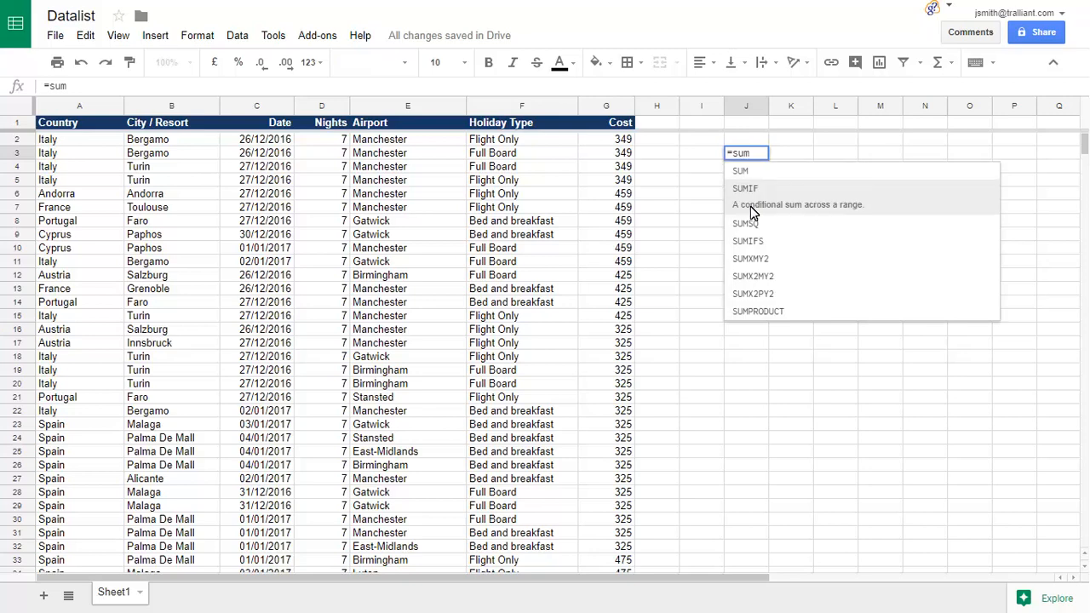
{"action": "left_click", "coordinate": [745, 188]}
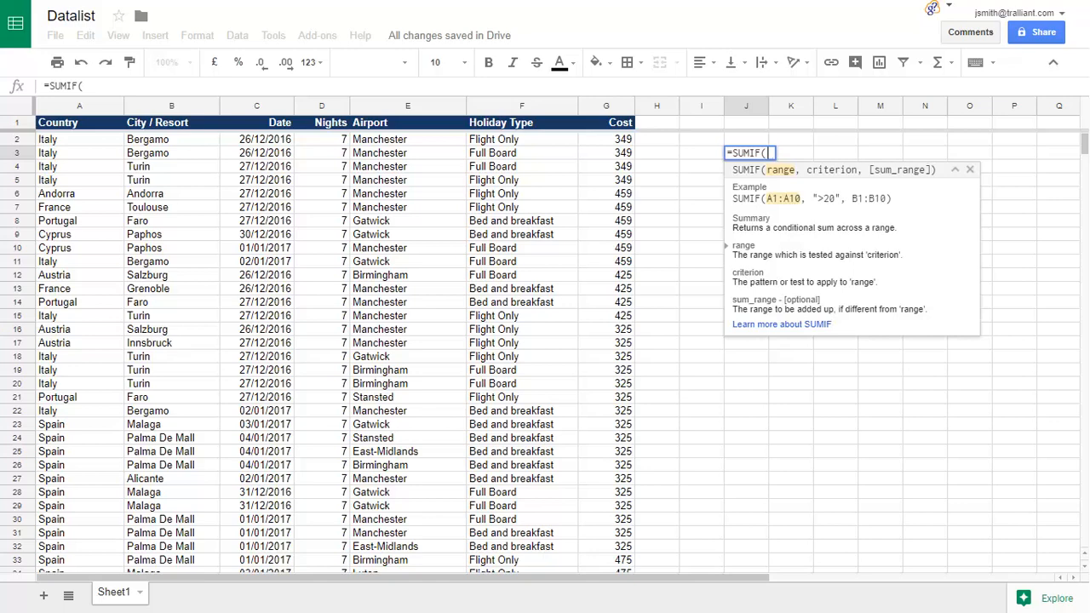
{"action": "type", "text": "a2:a,\"Italy\","}
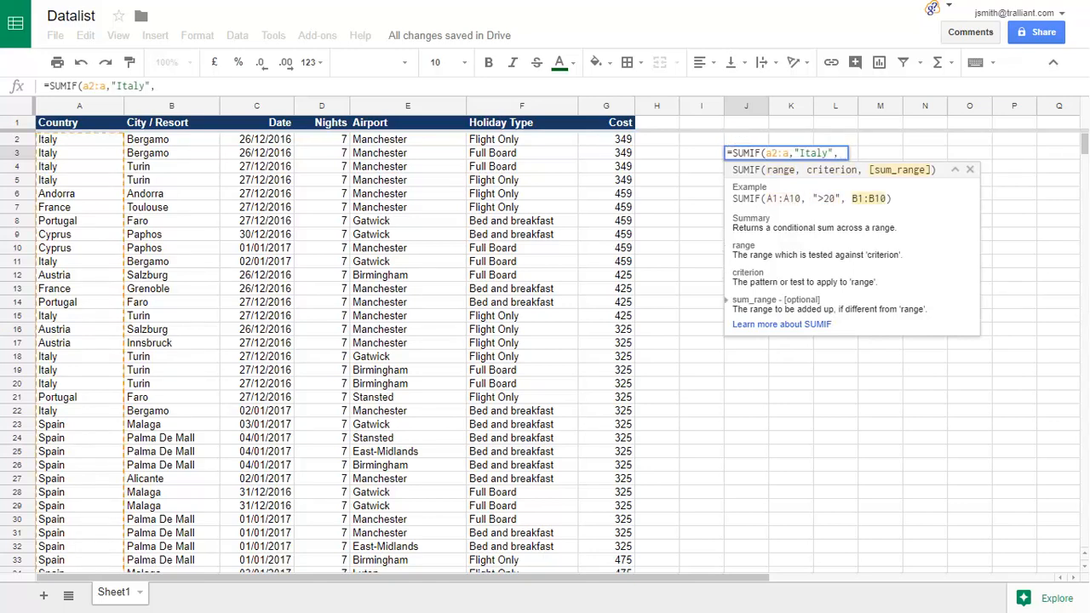
{"action": "type", "text": "g2:g"}
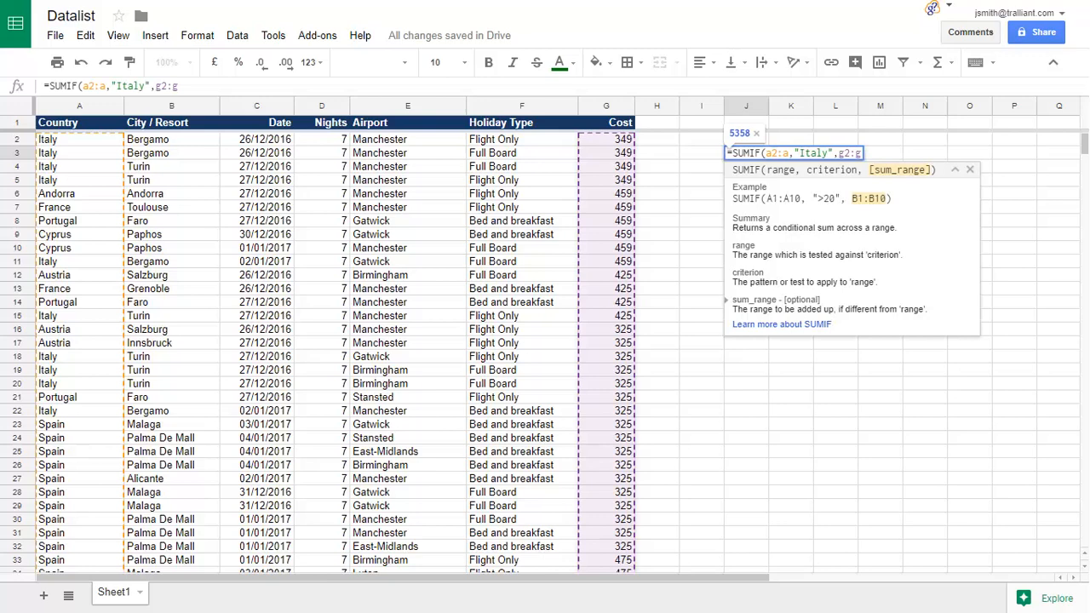
{"action": "key", "text": "Enter"}
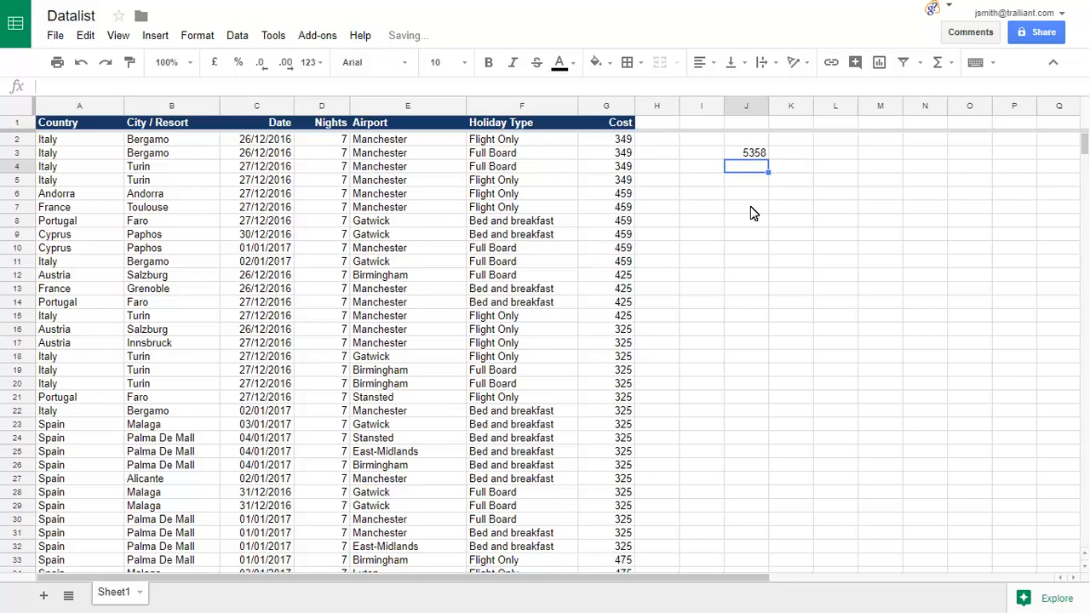
{"action": "left_click", "coordinate": [1052, 599]}
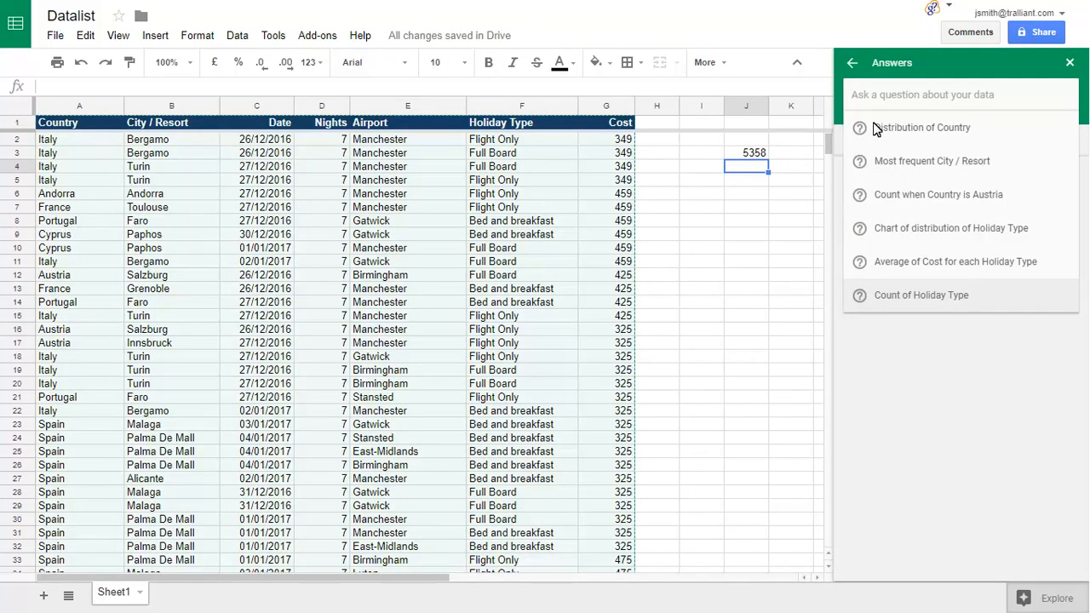
{"action": "type", "text": "total cost by airport"}
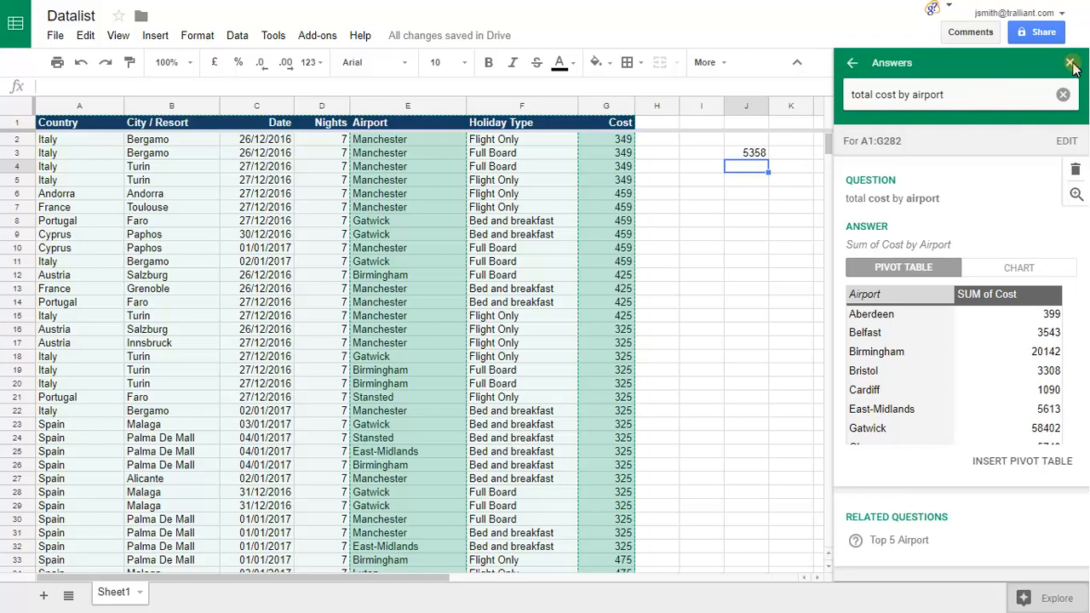
{"action": "left_click", "coordinate": [1066, 61]}
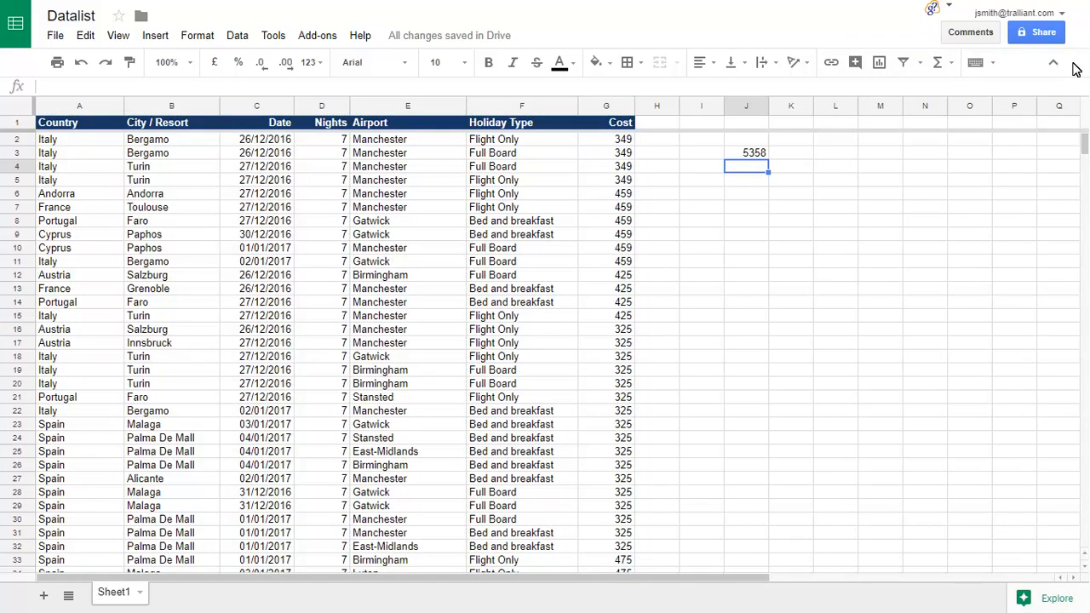
{"action": "mouse_move", "coordinate": [242, 43]}
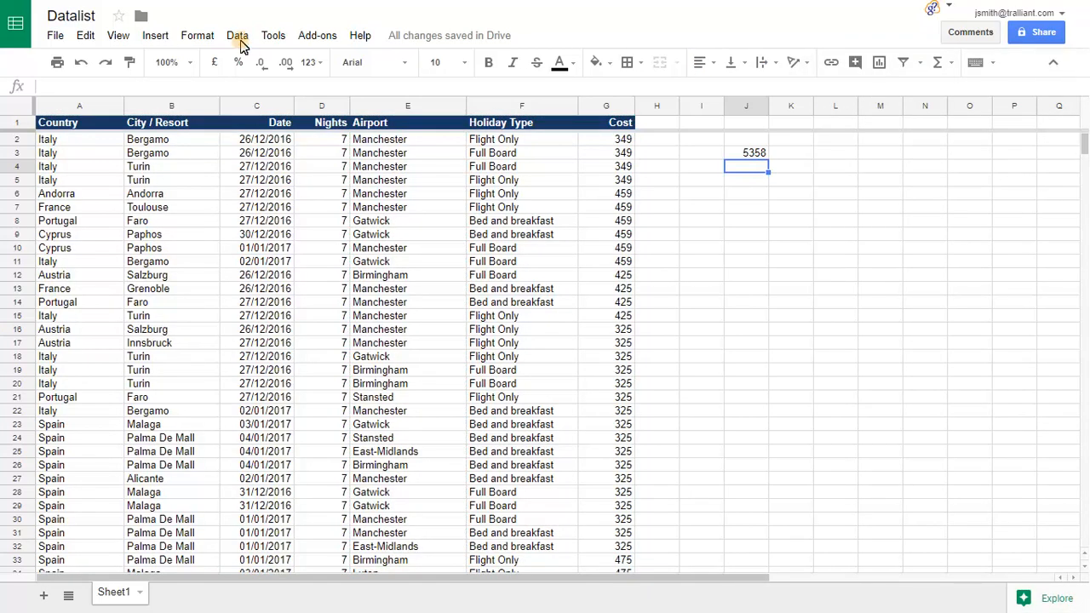
Create a Pivot Table 2 sheet using the suggested 'Average of Cost for each Holiday Type'.
{"action": "left_click", "coordinate": [238, 35]}
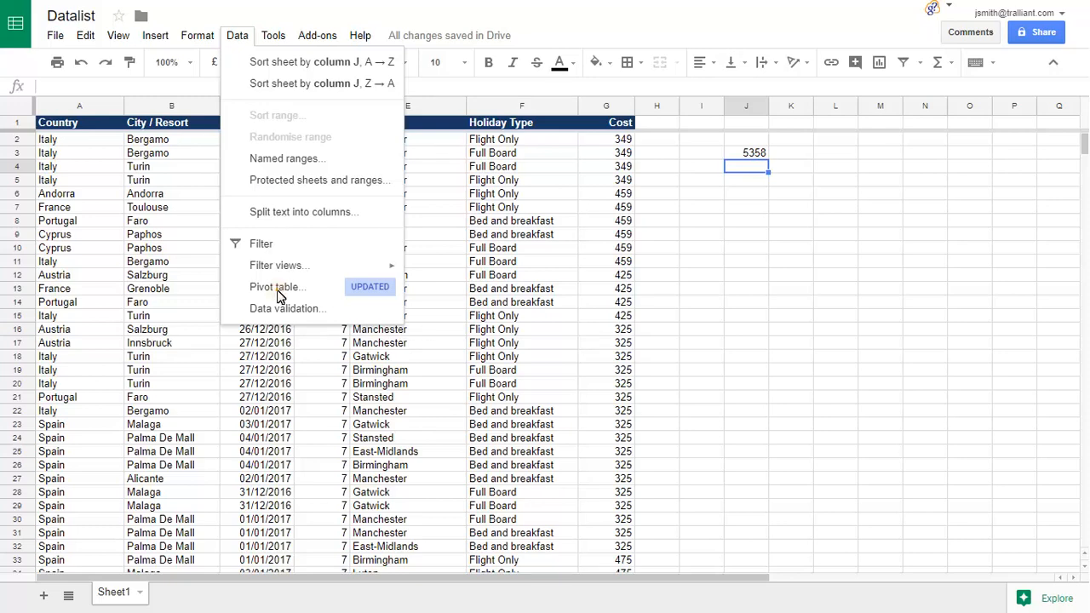
{"action": "left_click", "coordinate": [276, 286]}
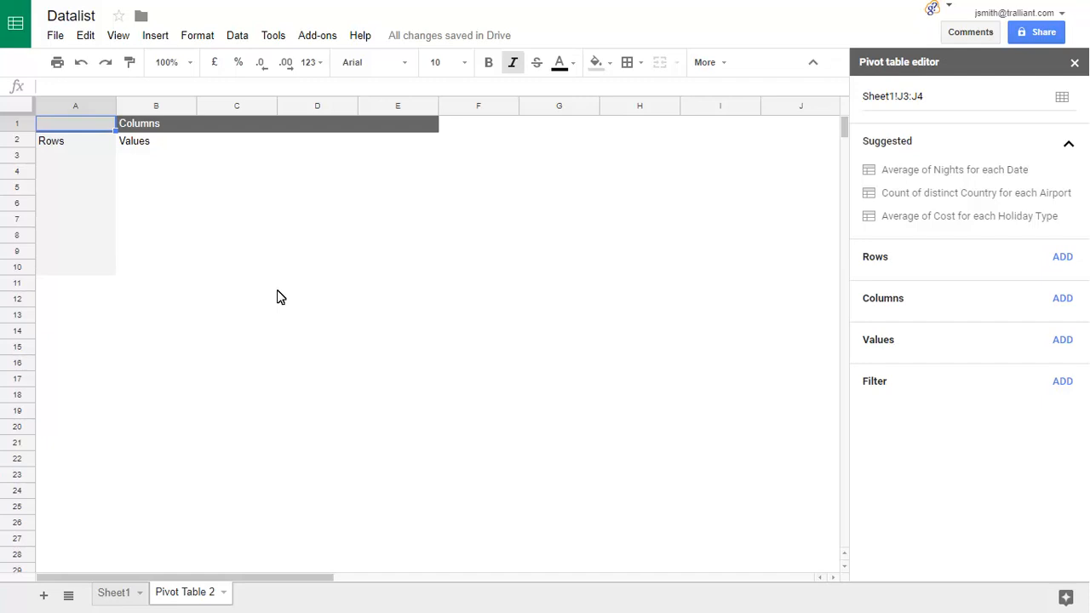
{"action": "left_click", "coordinate": [966, 216]}
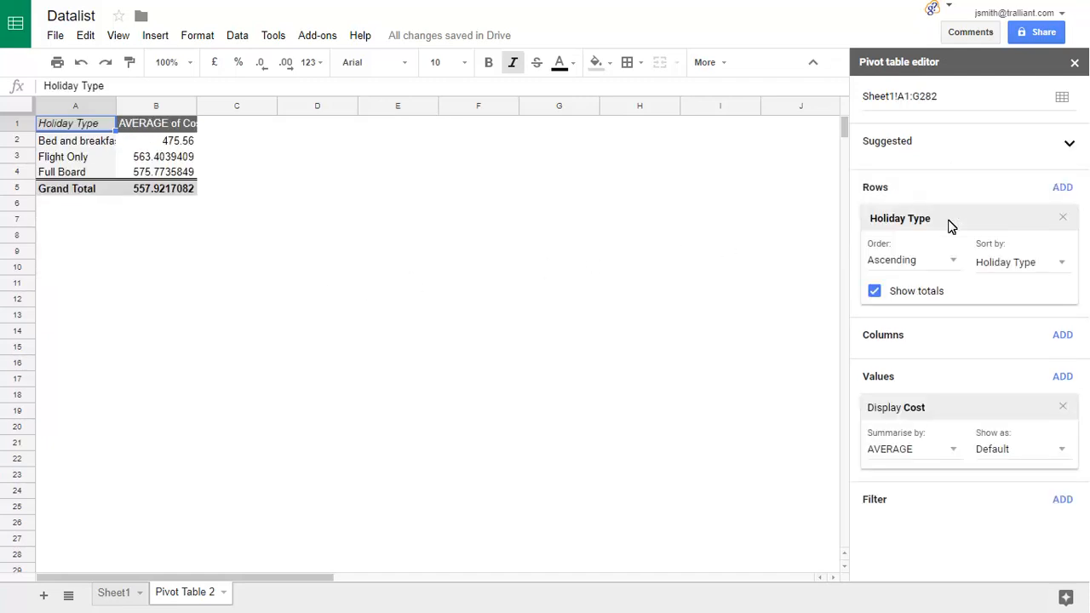
{"action": "mouse_move", "coordinate": [400, 477]}
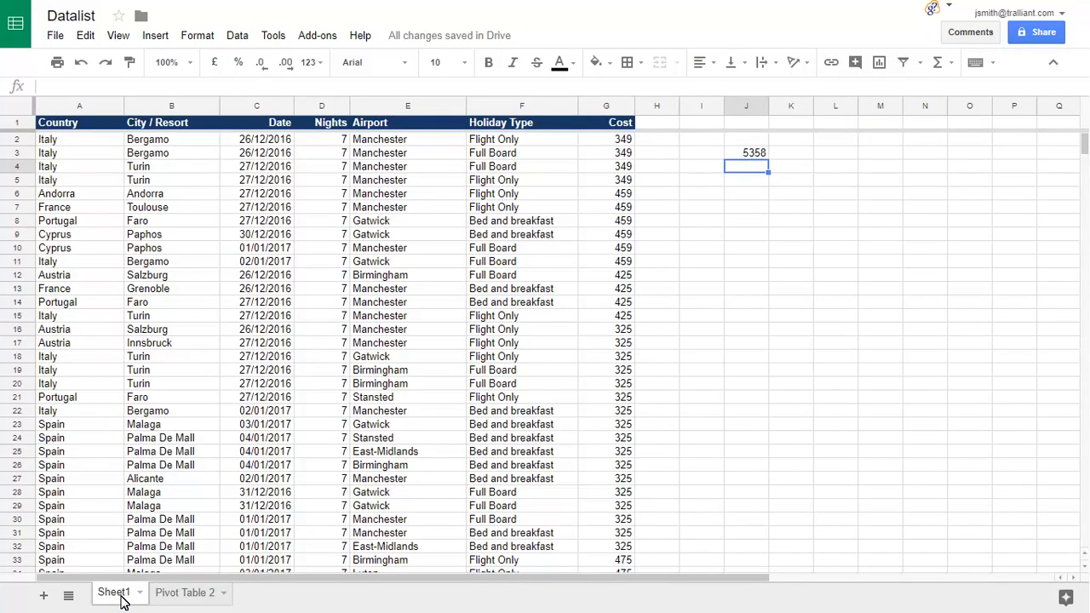
{"action": "mouse_move", "coordinate": [952, 530]}
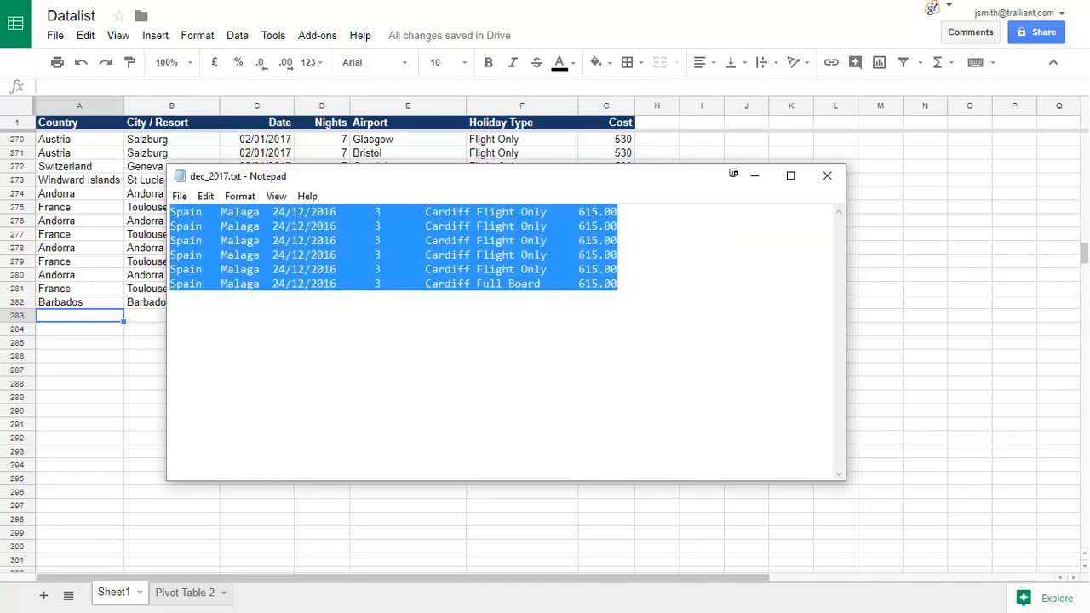
Paste the six copied Spain–Malaga Cardiff rows into Sheet1 starting at A283.
{"action": "left_click", "coordinate": [826, 176]}
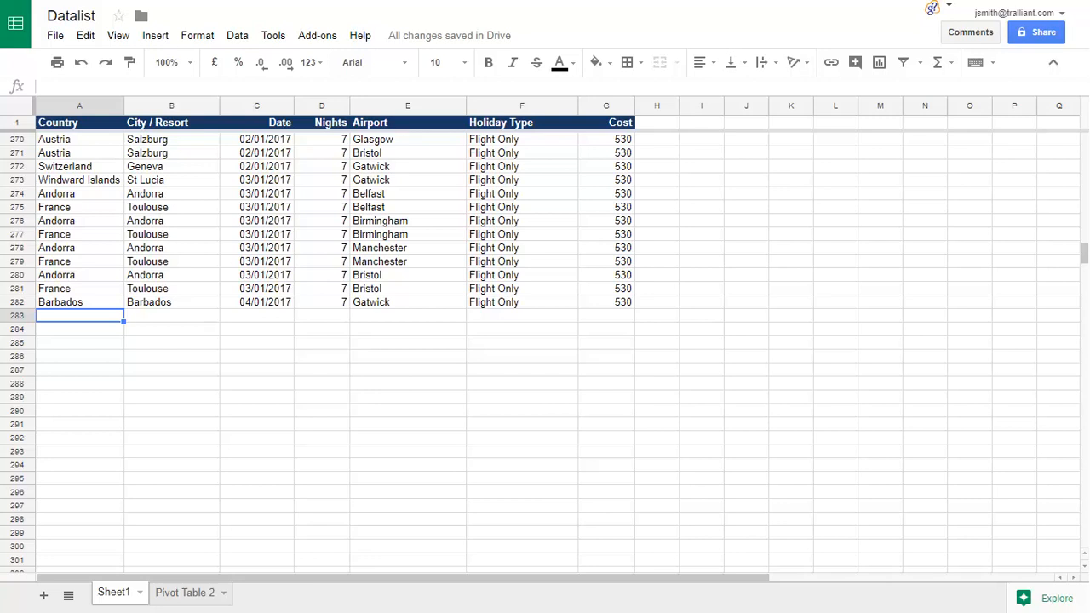
{"action": "key", "text": "ctrl+v"}
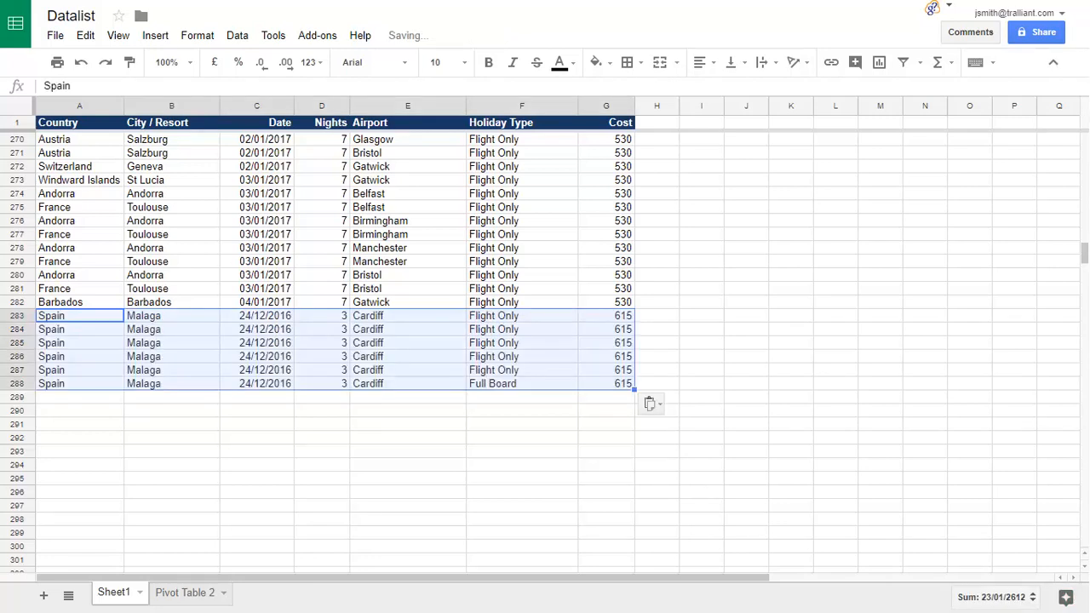